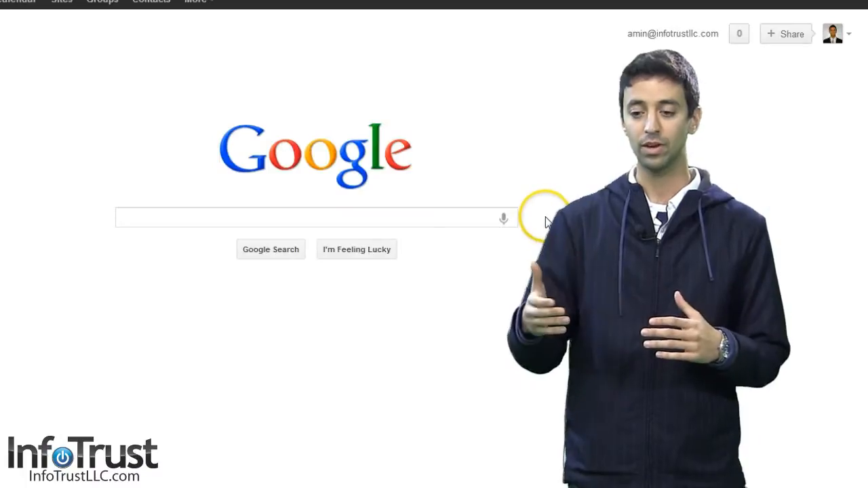
pyautogui.moveTo(700, 61)
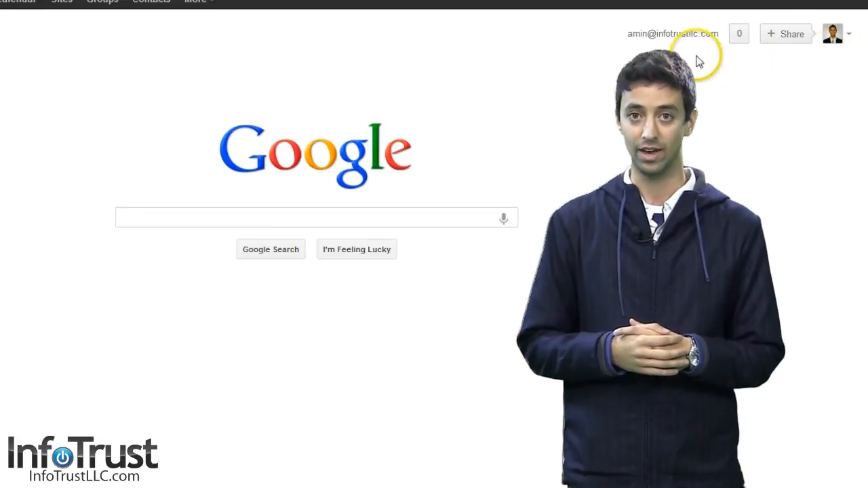
# Step: Search Google for google analytics so the official site appears in the results
pyautogui.click(309, 217)
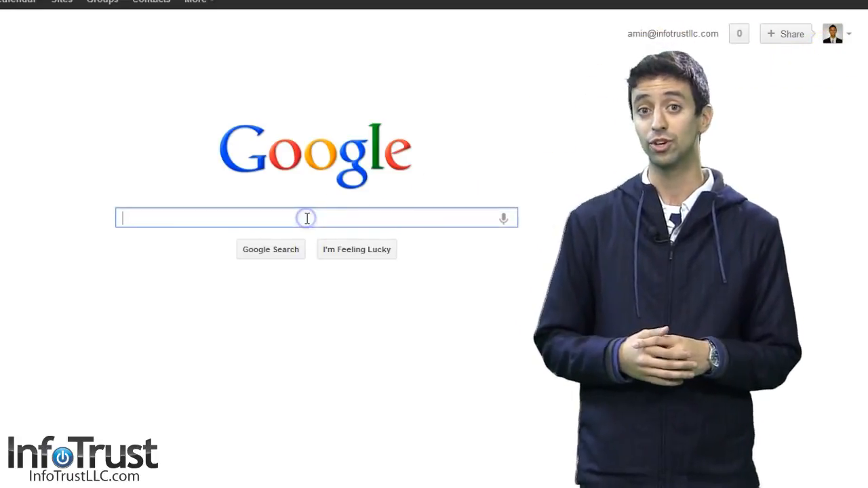
pyautogui.write('google analyti')
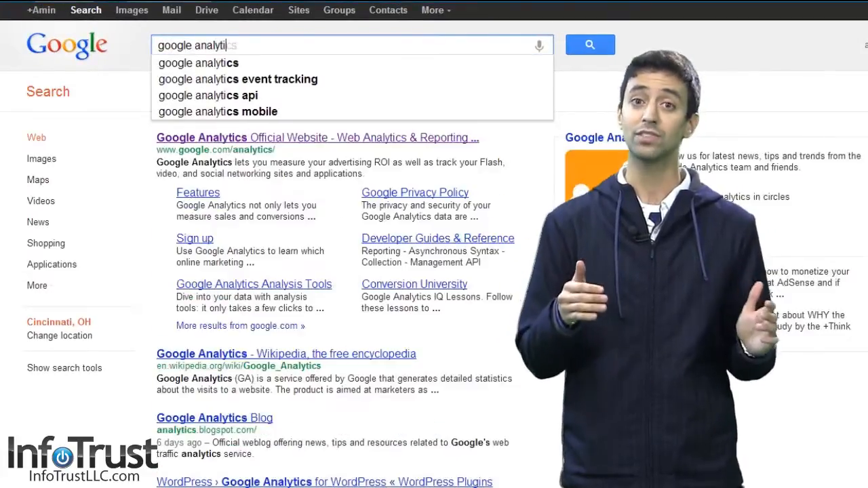
pyautogui.write('cincinnati')
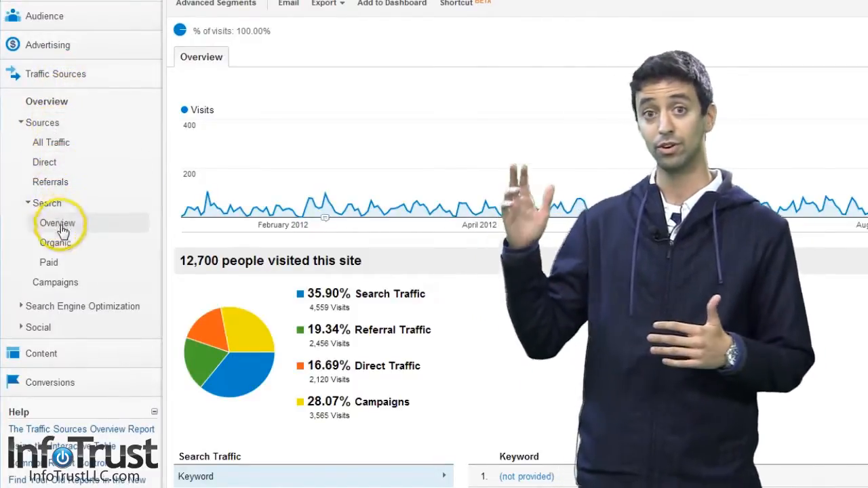
# Step: Go to the organic search keyword report and filter secondary dimensions to 'land' for Landing Page
pyautogui.click(57, 242)
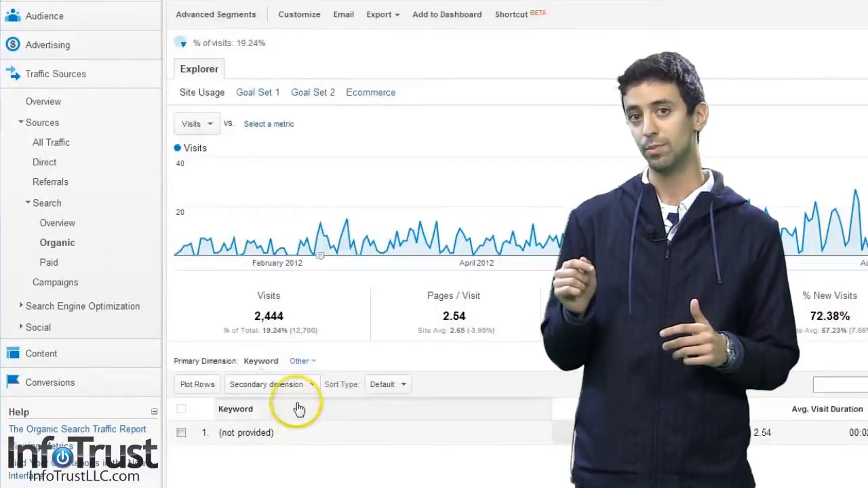
pyautogui.click(268, 385)
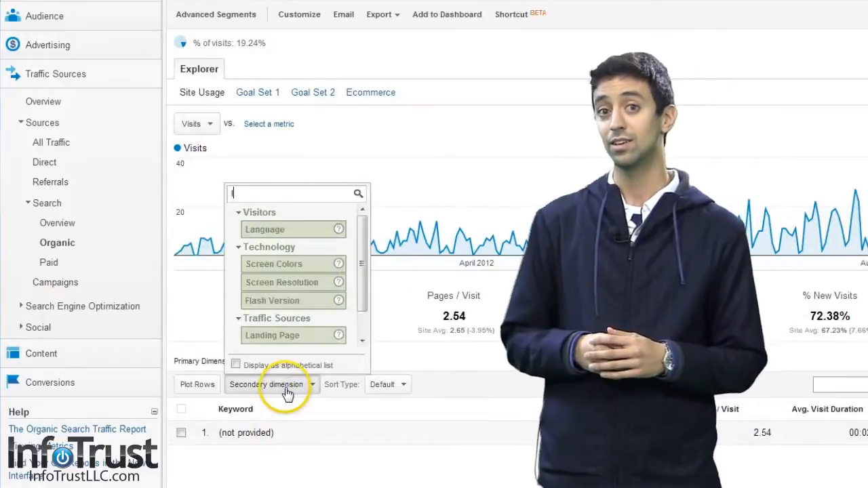
pyautogui.write('land')
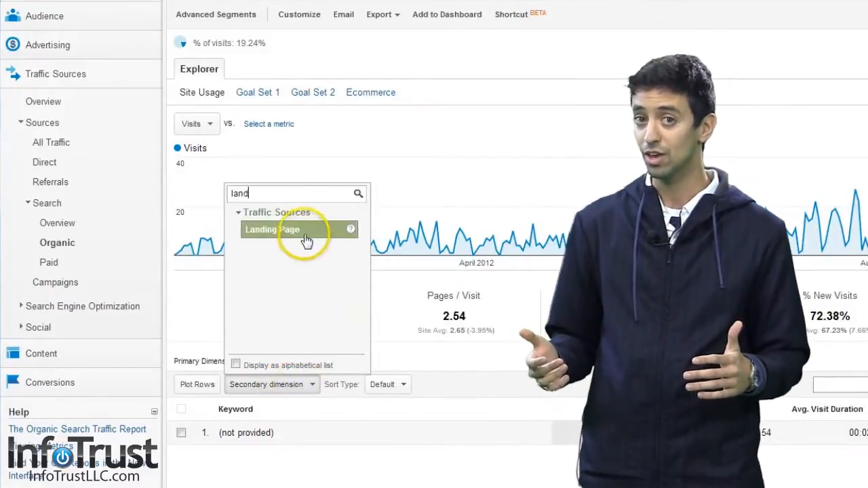
# Step: Apply Landing Page as secondary dimension, listing landing URLs and visits per not-provided keyword
pyautogui.click(271, 229)
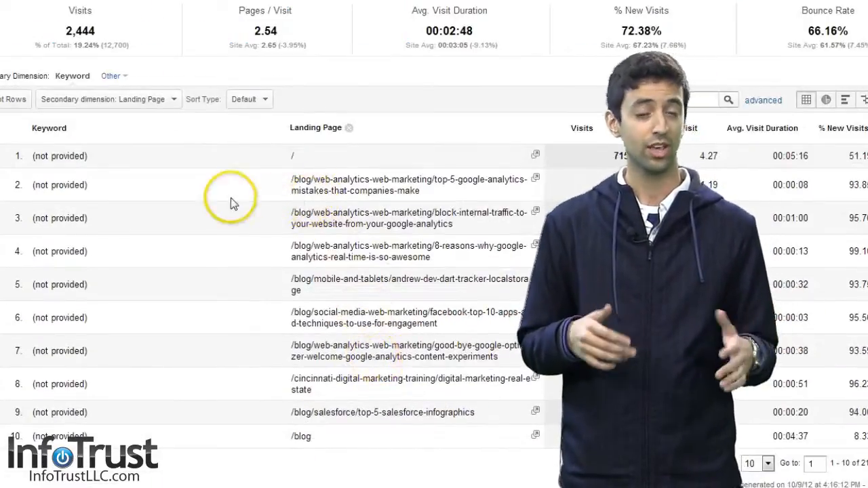
pyautogui.moveTo(482, 217)
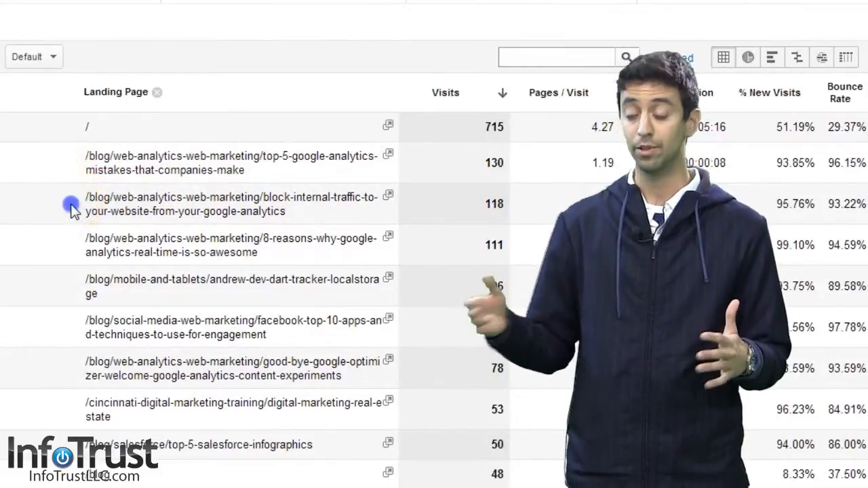
pyautogui.moveTo(73, 257)
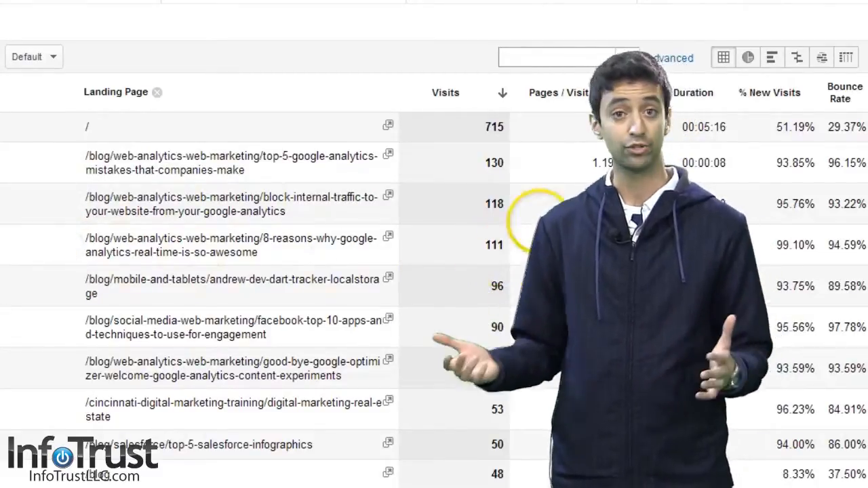
pyautogui.moveTo(500, 265)
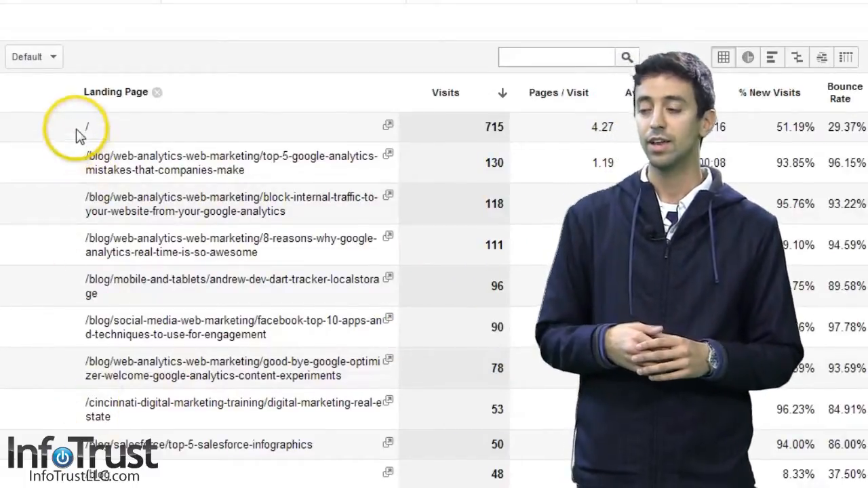
pyautogui.moveTo(34, 136)
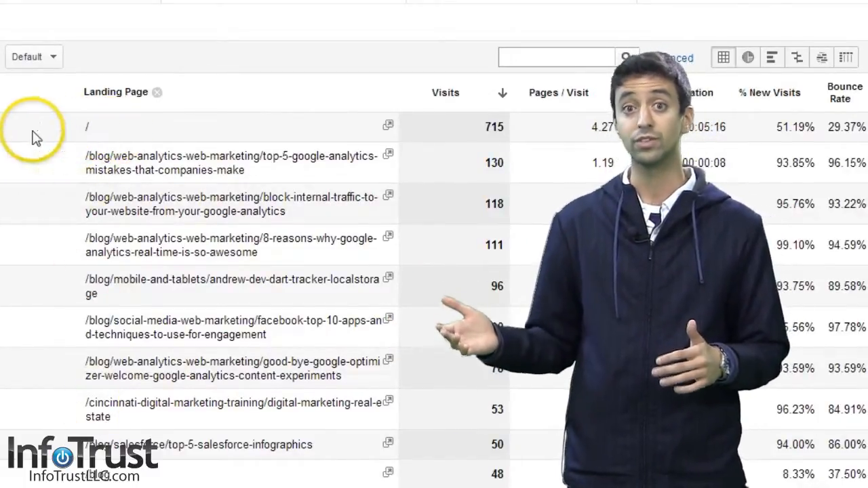